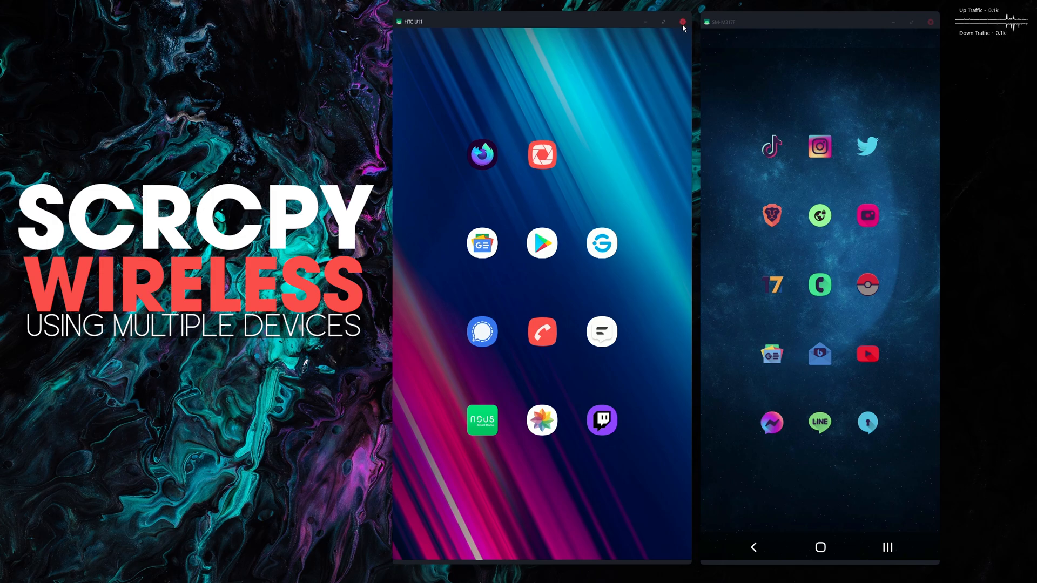
# Close the HTC phone's scrcpy mirror window
pyautogui.click(682, 21)
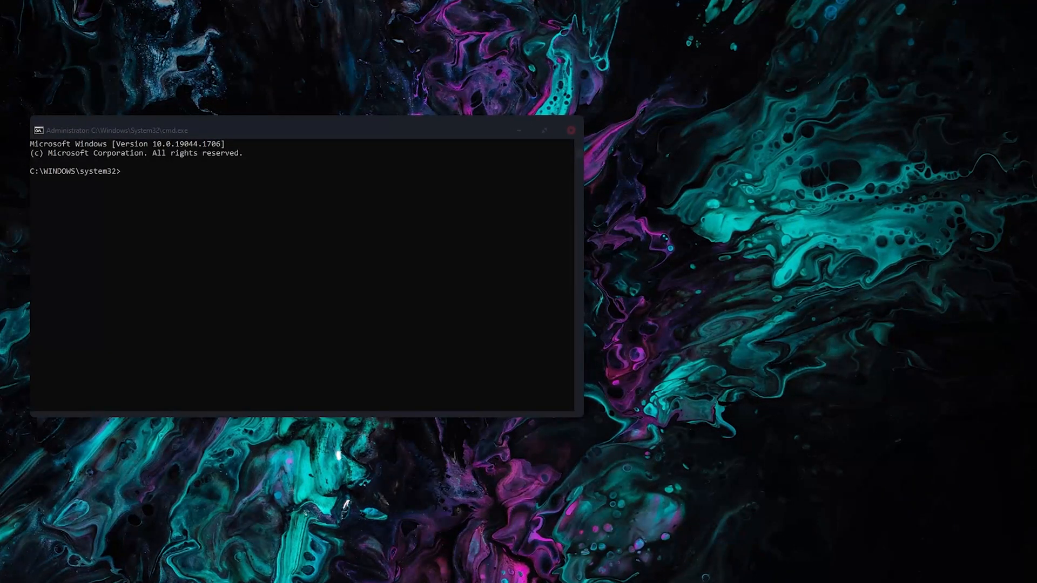
# Run adb connect to the first phone's 192.168 address, reported already connected
pyautogui.click(317, 232)
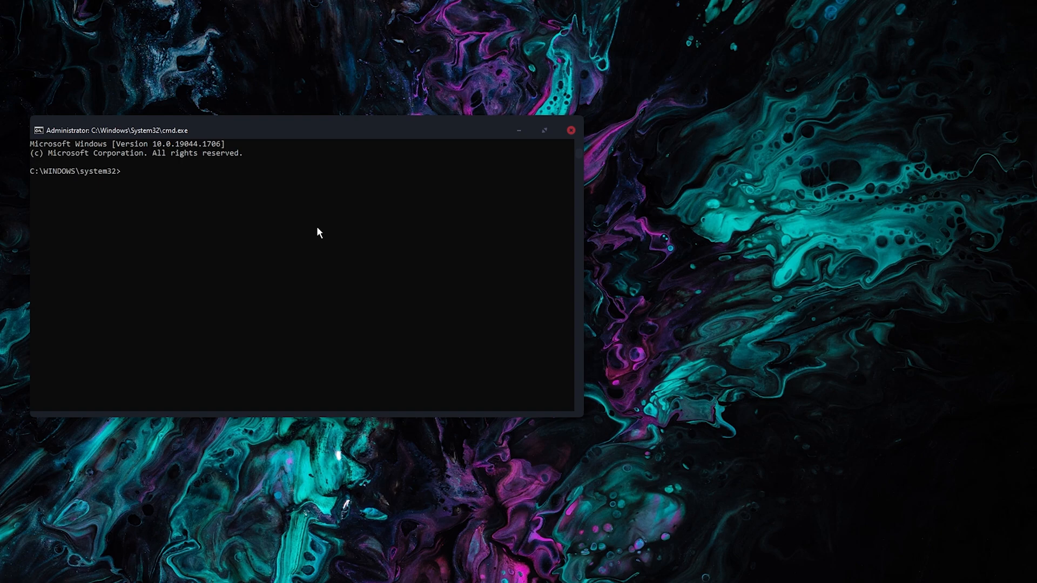
pyautogui.write('adb connect')
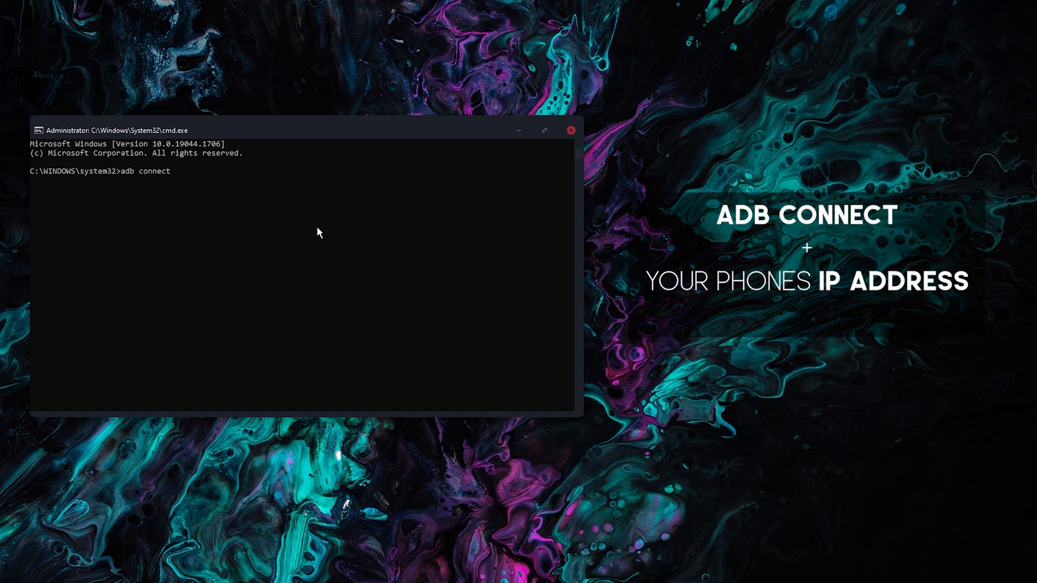
pyautogui.write('1')
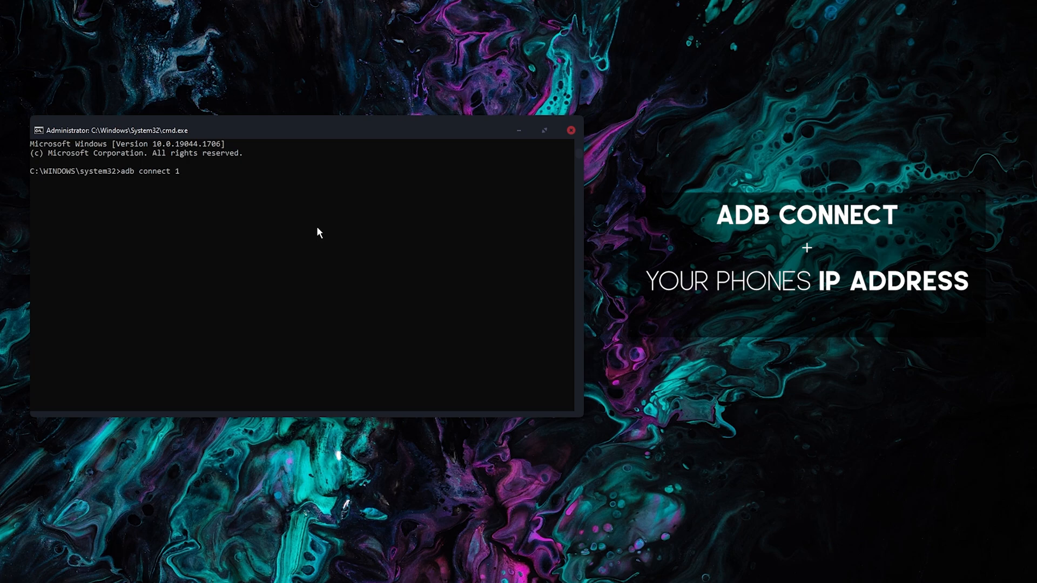
pyautogui.write('92.16')
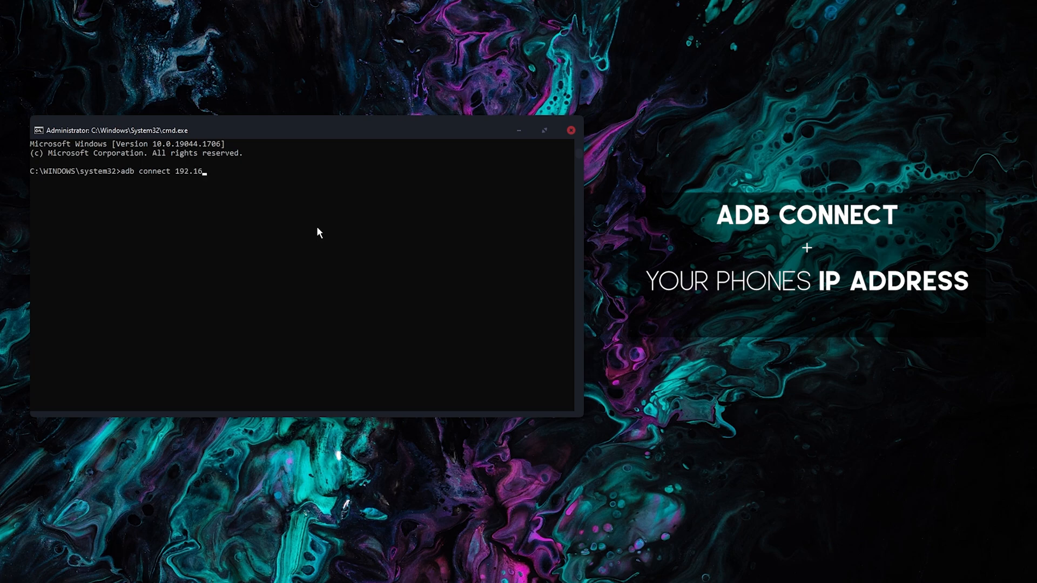
pyautogui.write('8.')
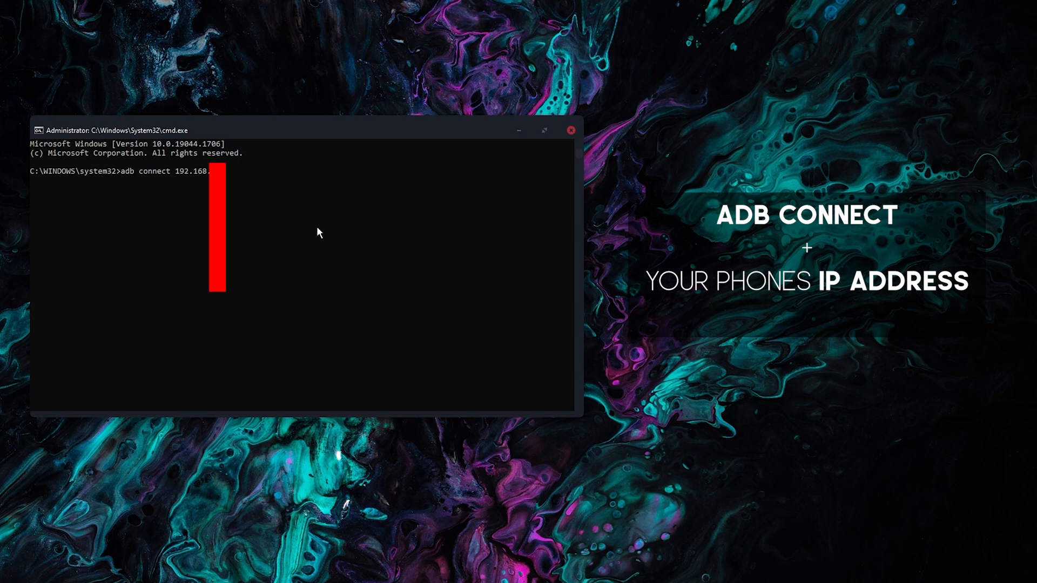
pyautogui.press('Return')
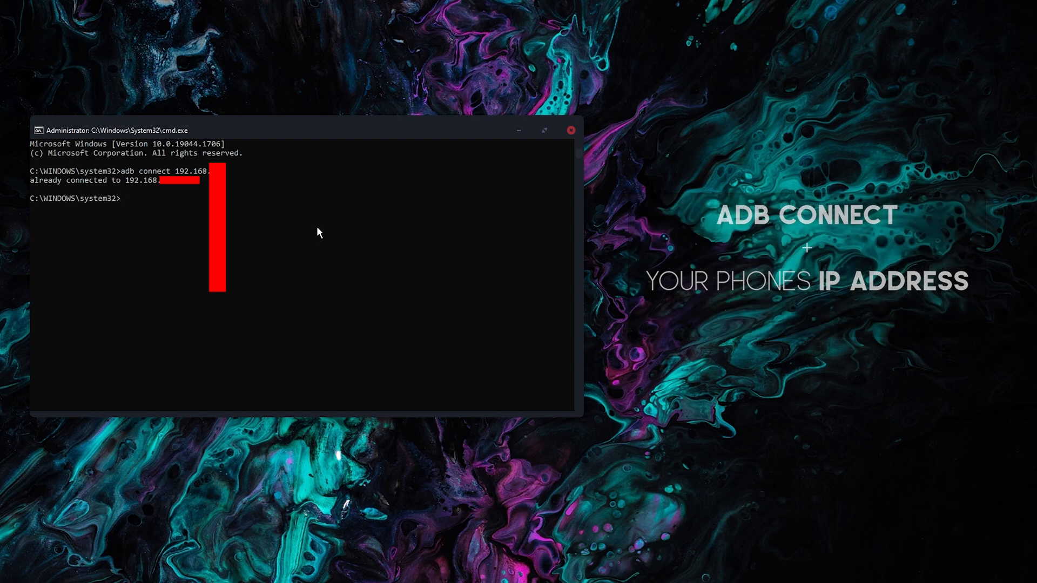
# Run adb connect to the second phone's address, then begin an adb disconnect command
pyautogui.write('adb connect 192.168.')
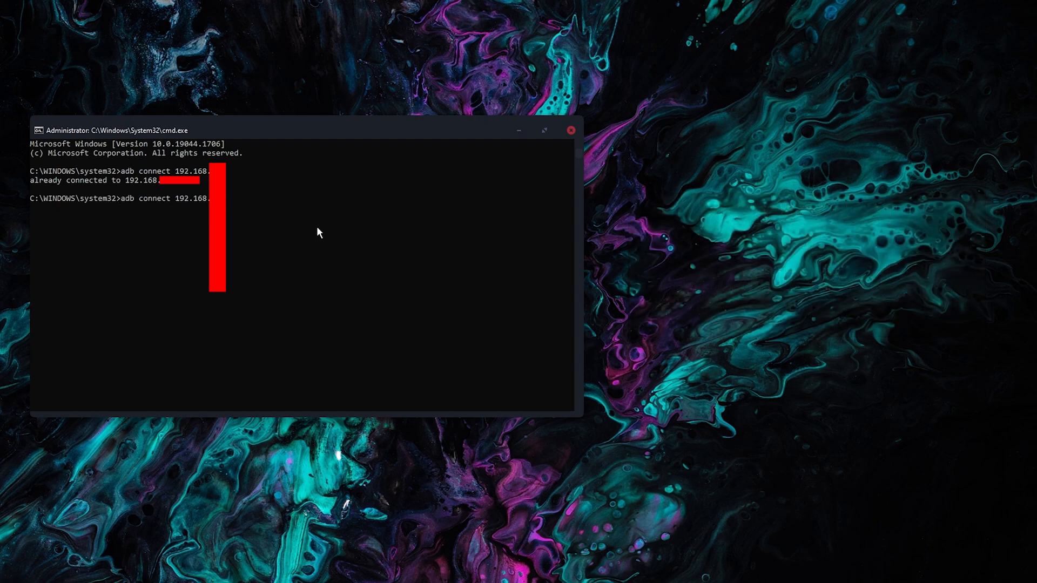
pyautogui.press('Return')
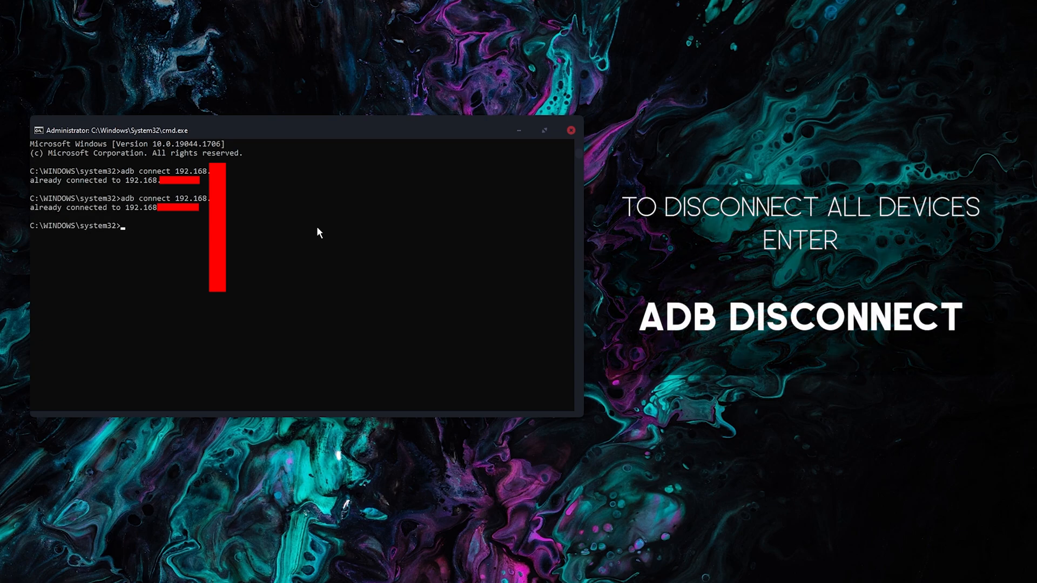
pyautogui.write('adb disconne')
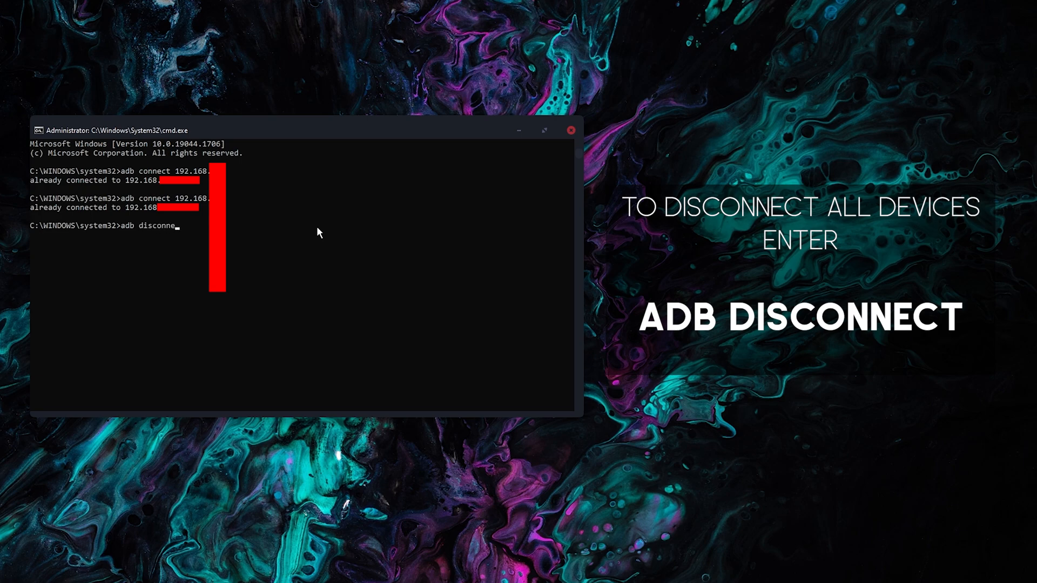
# Disconnect all adb devices, then reconnect the second phone over Wi-Fi
pyautogui.press('Return')
pyautogui.write('adb connect 192.168.')
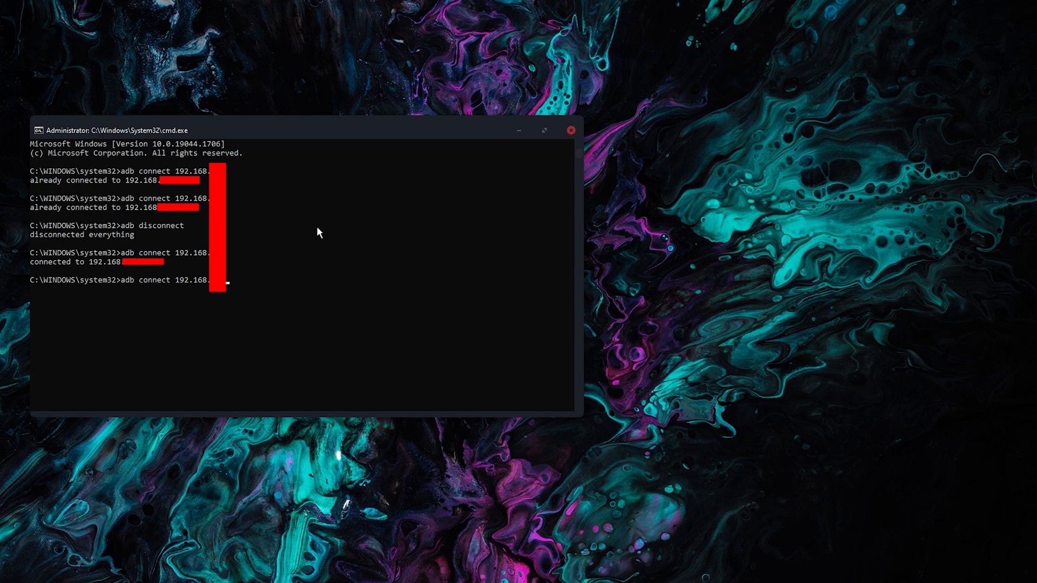
pyautogui.press('Return')
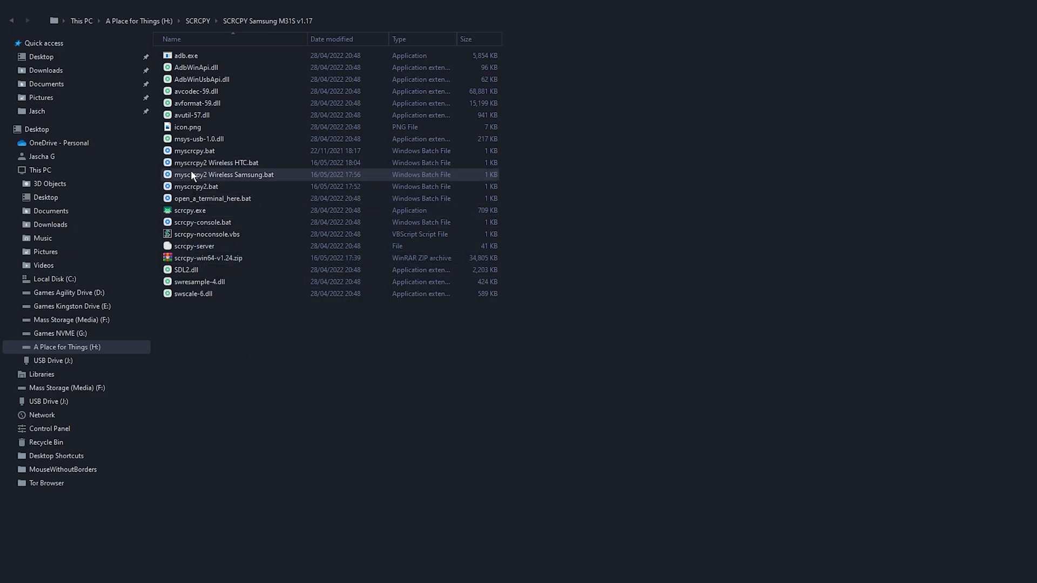
pyautogui.moveTo(193, 178)
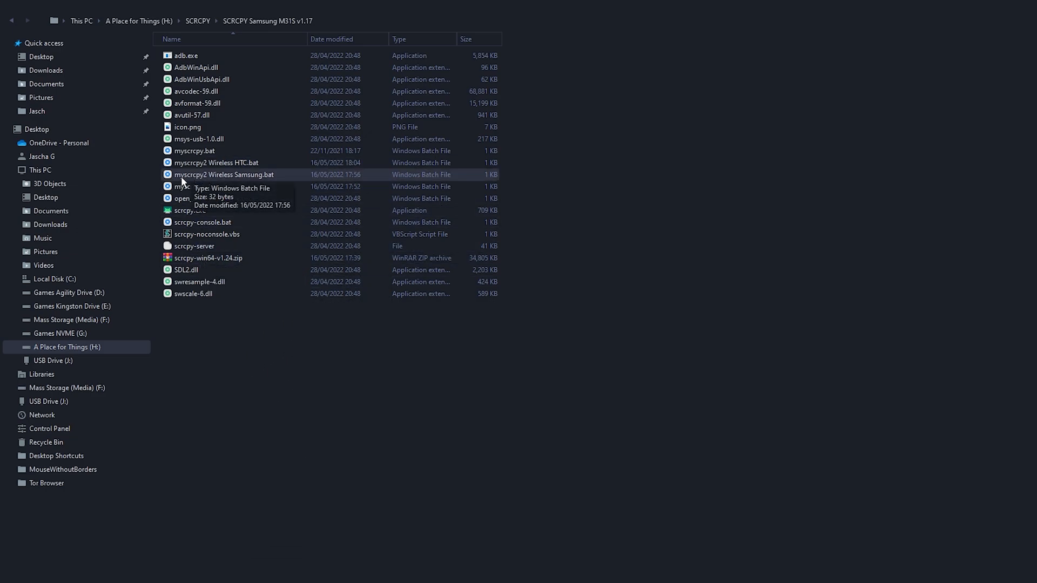
pyautogui.moveTo(195, 173)
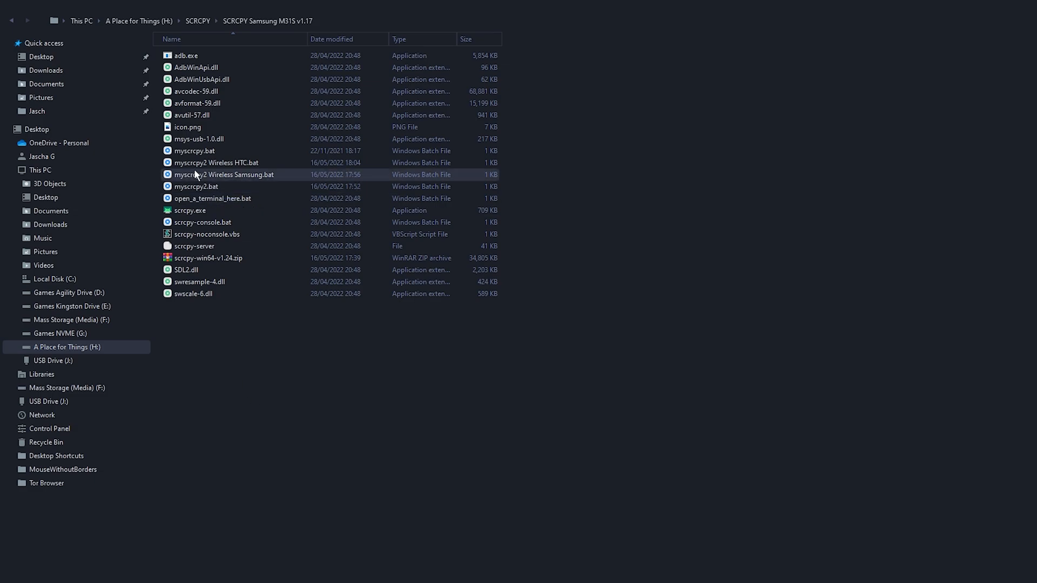
# Review the Samsung wireless .bat's scrcpy --serial command in Notepad and close it unchanged
pyautogui.rightClick(224, 174)
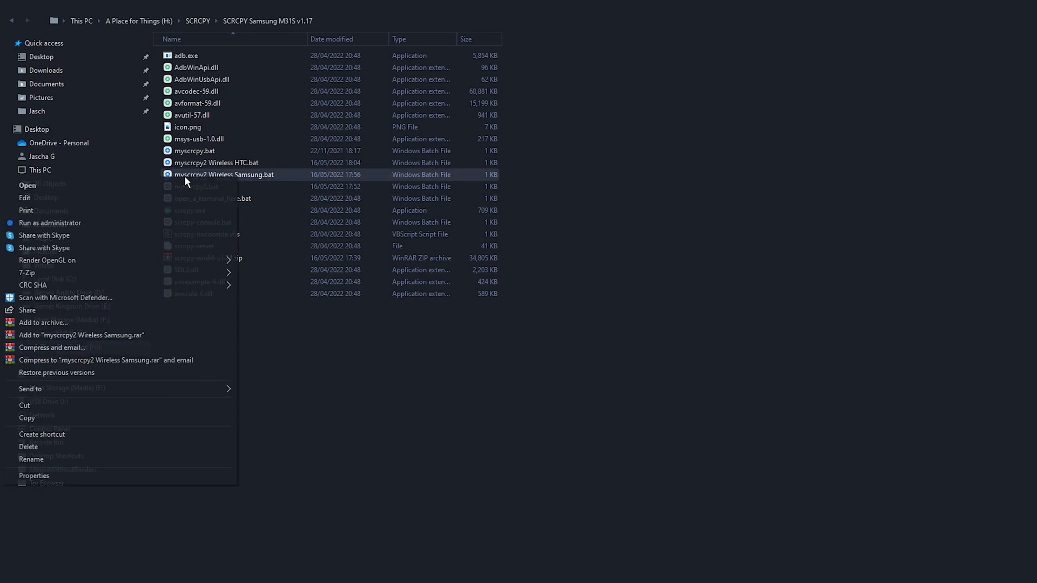
pyautogui.moveTo(50, 202)
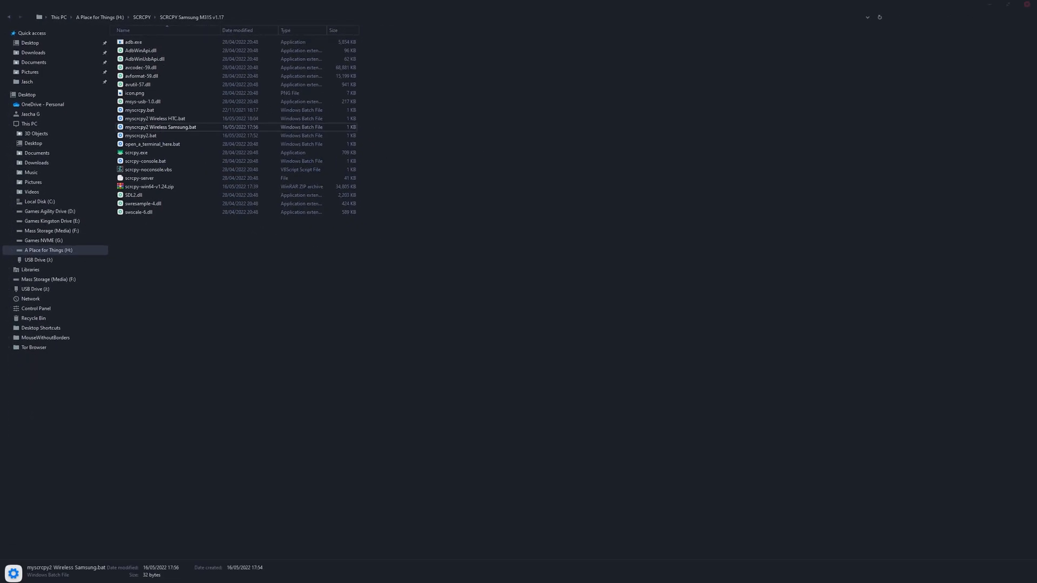
pyautogui.doubleClick(161, 127)
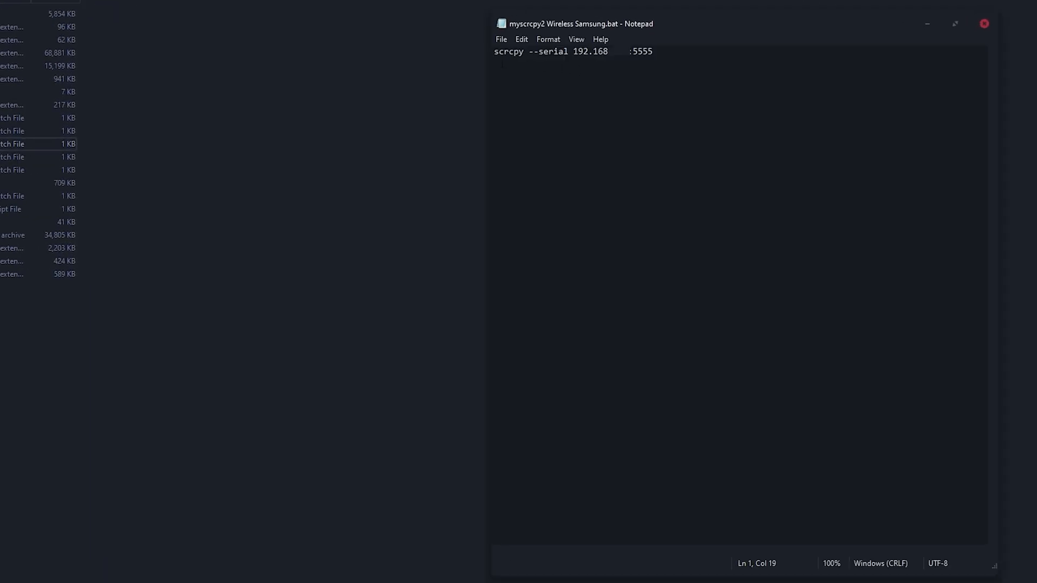
pyautogui.click(676, 52)
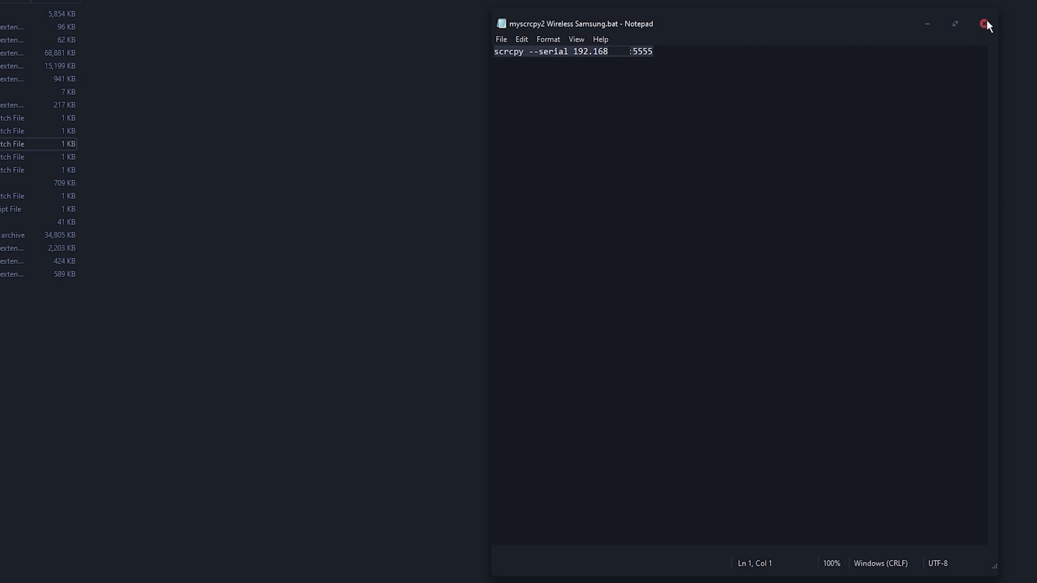
pyautogui.click(986, 23)
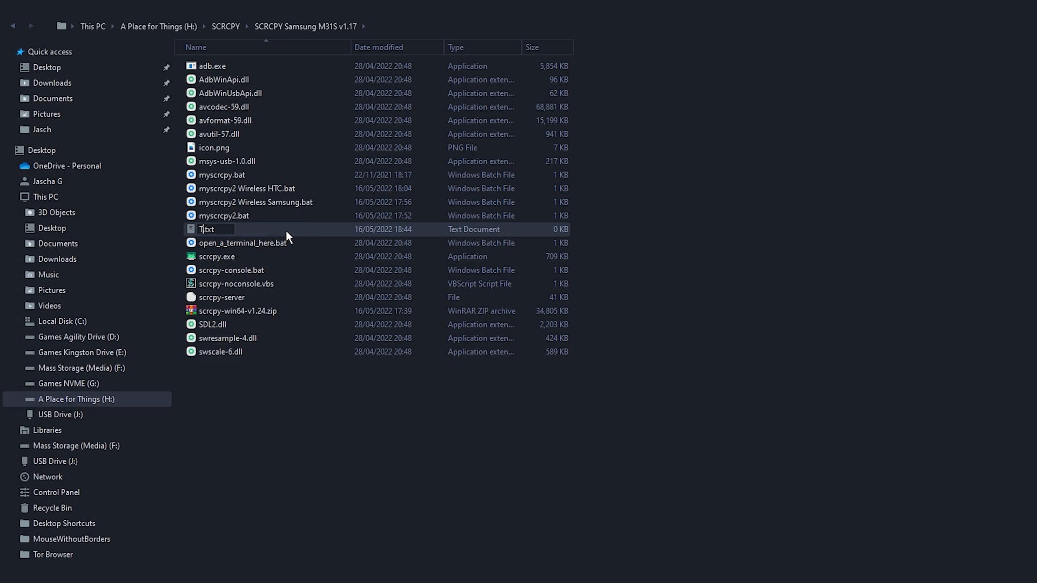
pyautogui.write('EST')
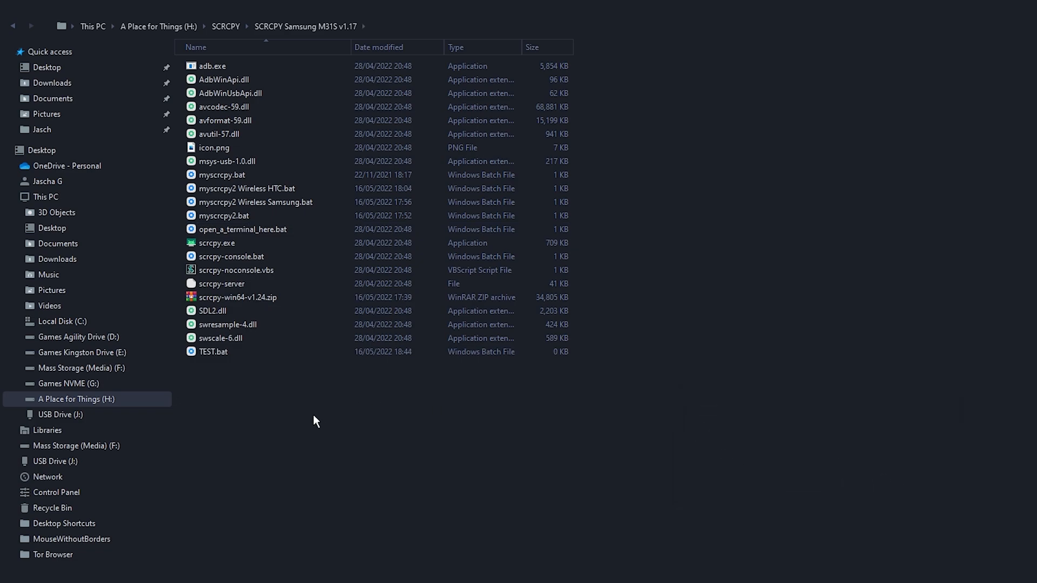
pyautogui.click(213, 352)
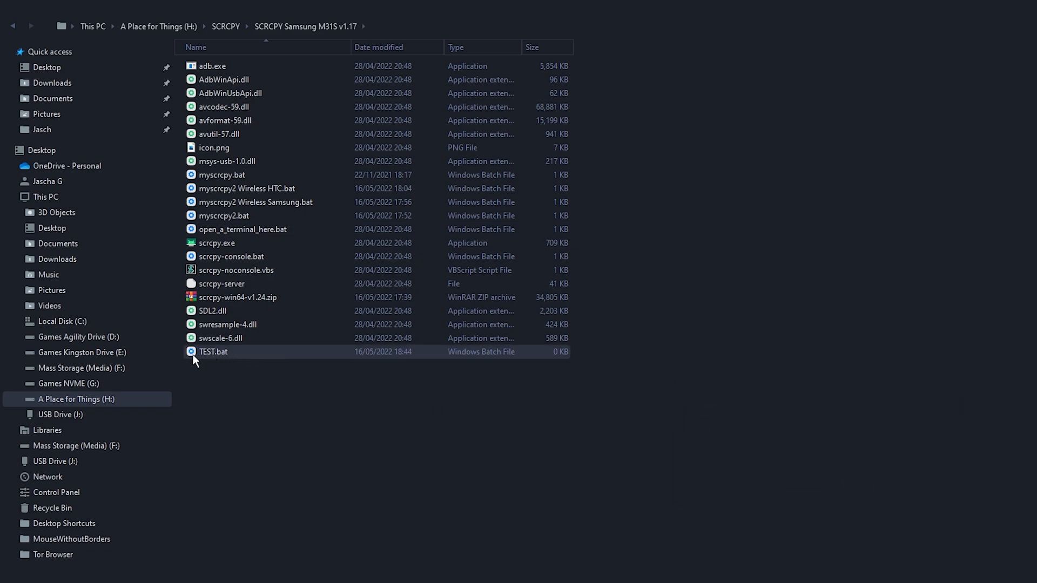
pyautogui.rightClick(212, 351)
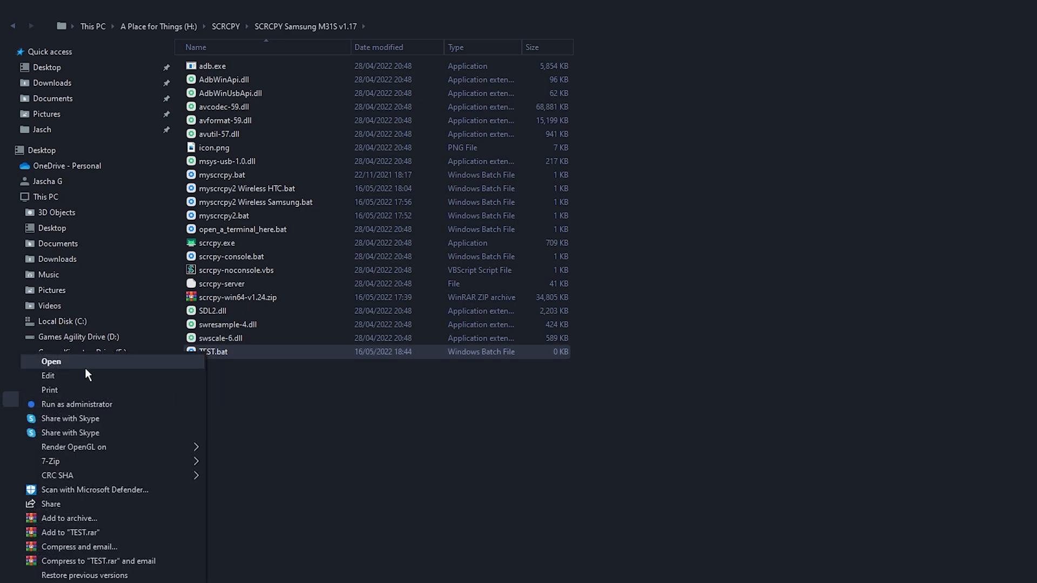
pyautogui.click(48, 376)
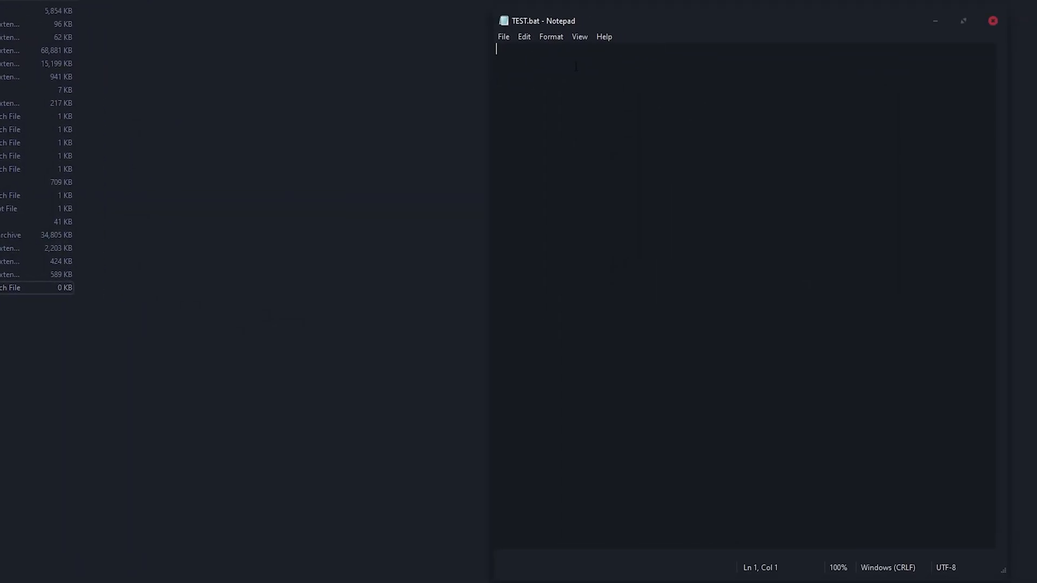
pyautogui.write('scrcpy --serial 192.168    :5555')
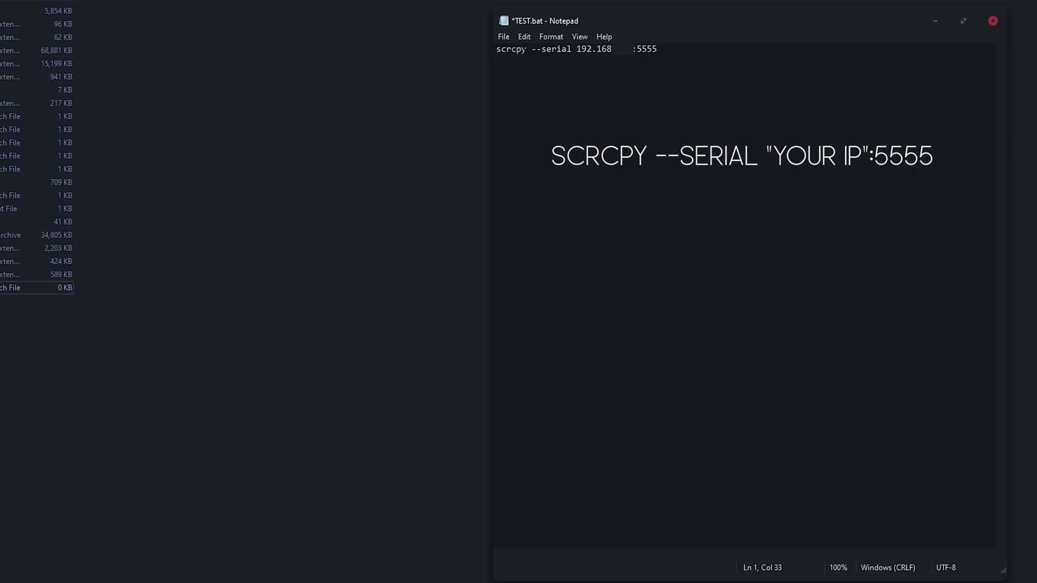
pyautogui.click(655, 49)
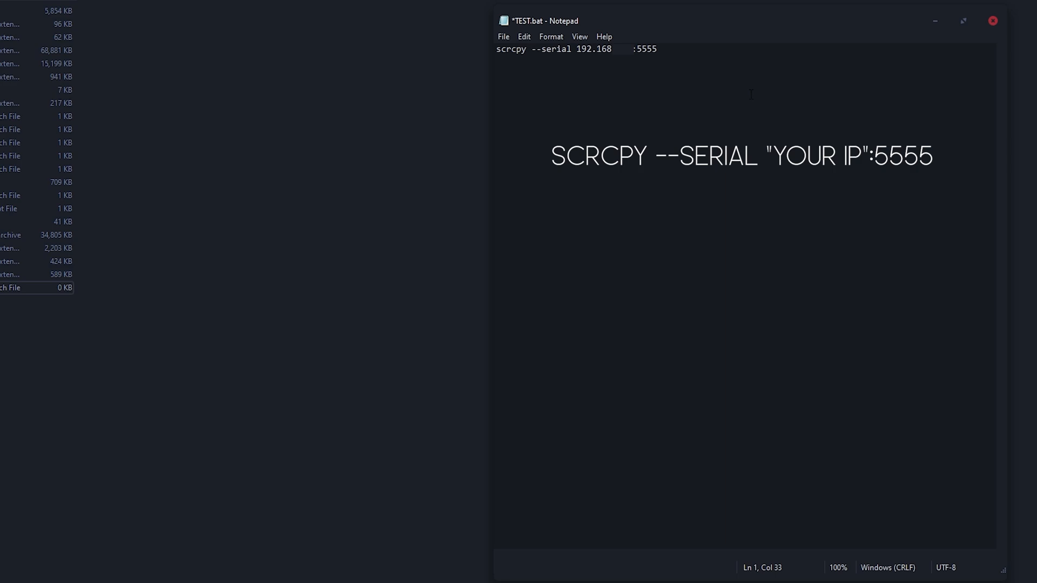
pyautogui.click(993, 20)
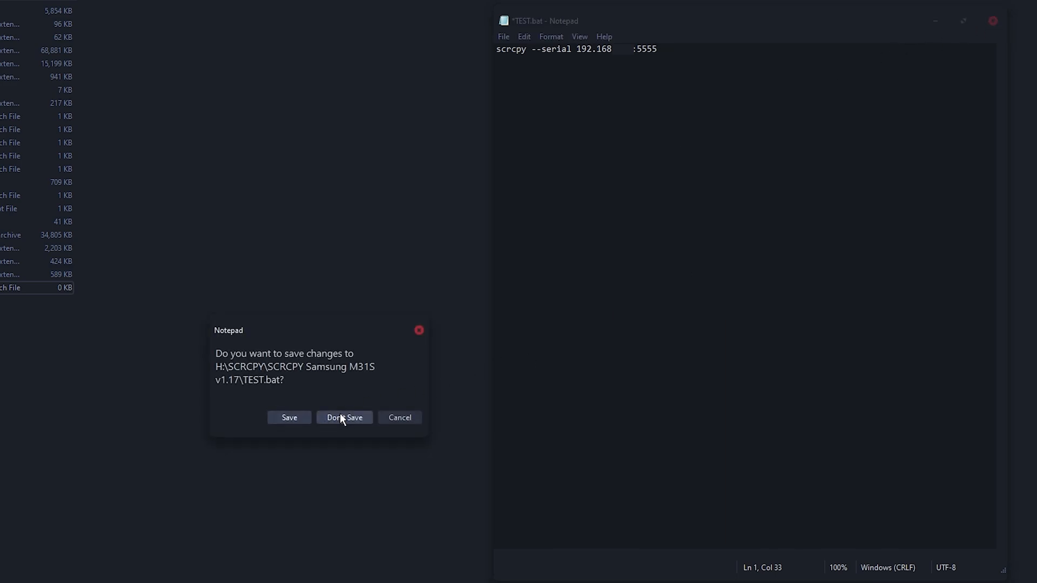
pyautogui.click(343, 417)
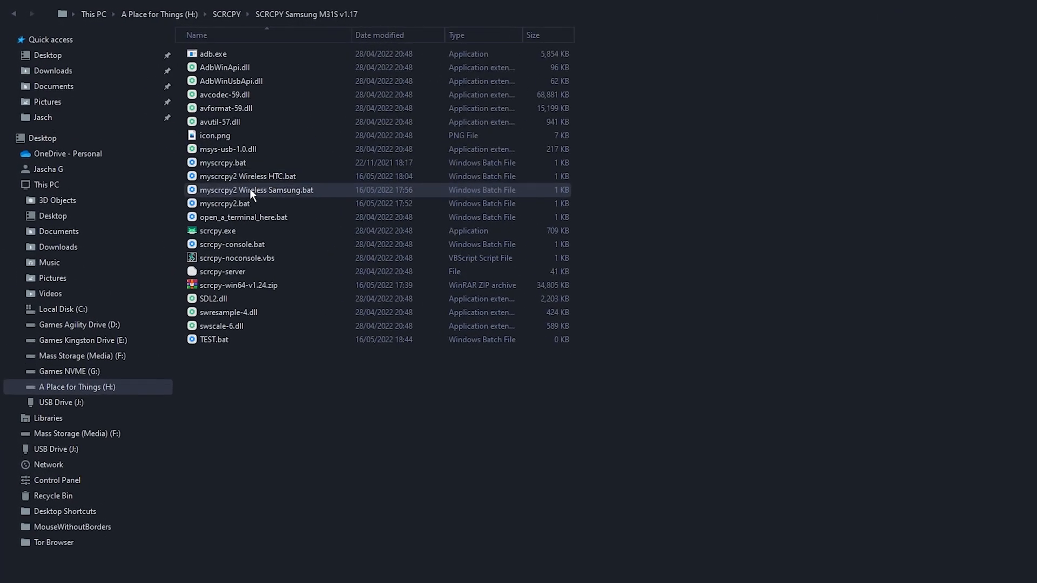
# Launch 'myscrcpy2 Wireless Samsung.bat' to mirror the SM-M317F over IP:5555
pyautogui.click(249, 176)
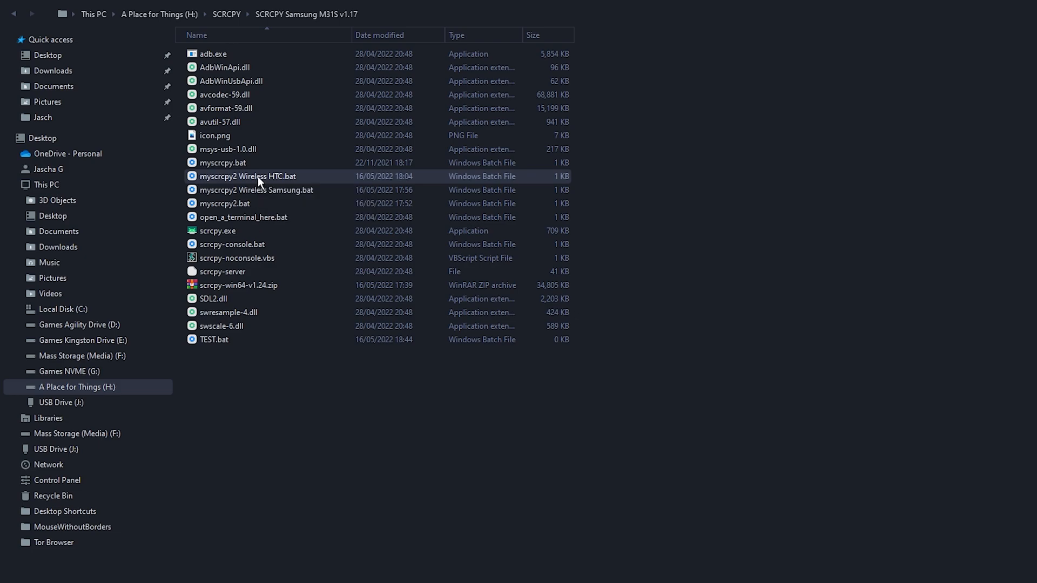
pyautogui.doubleClick(249, 176)
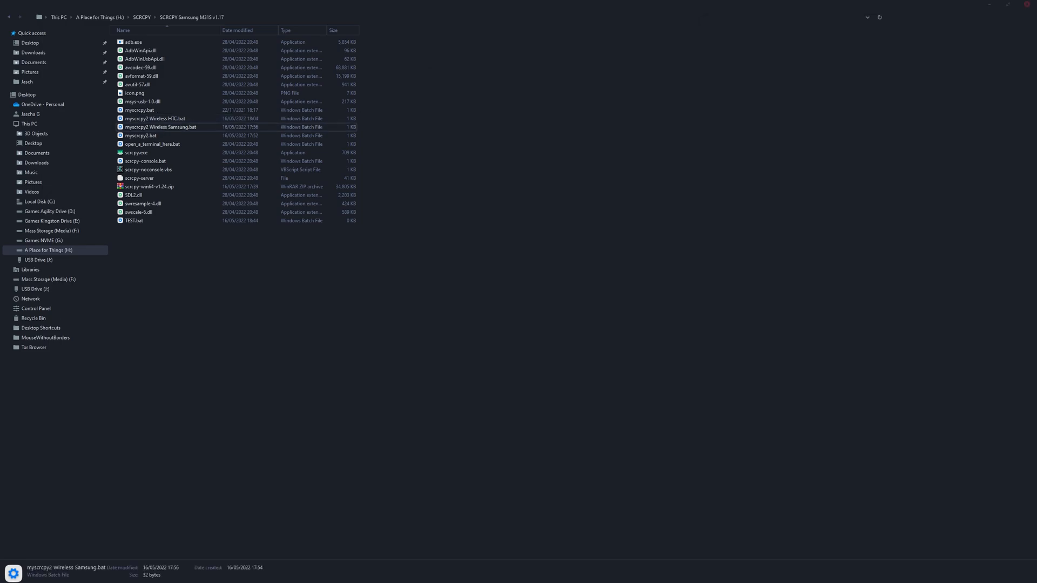
pyautogui.doubleClick(161, 128)
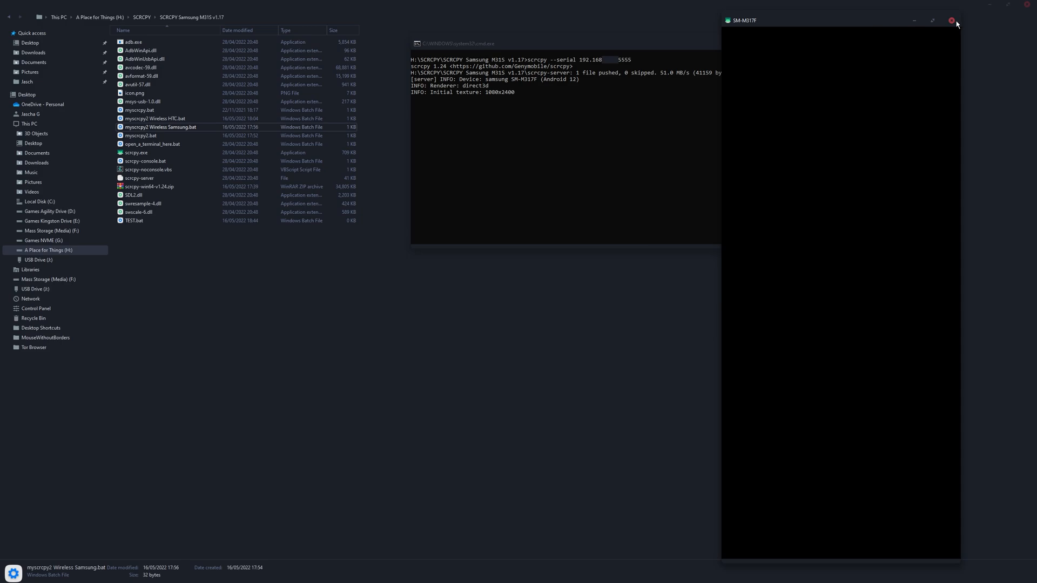
# Close the Samsung mirror, check the .bat's 192.168 serial address in Notepad, and close it
pyautogui.click(954, 20)
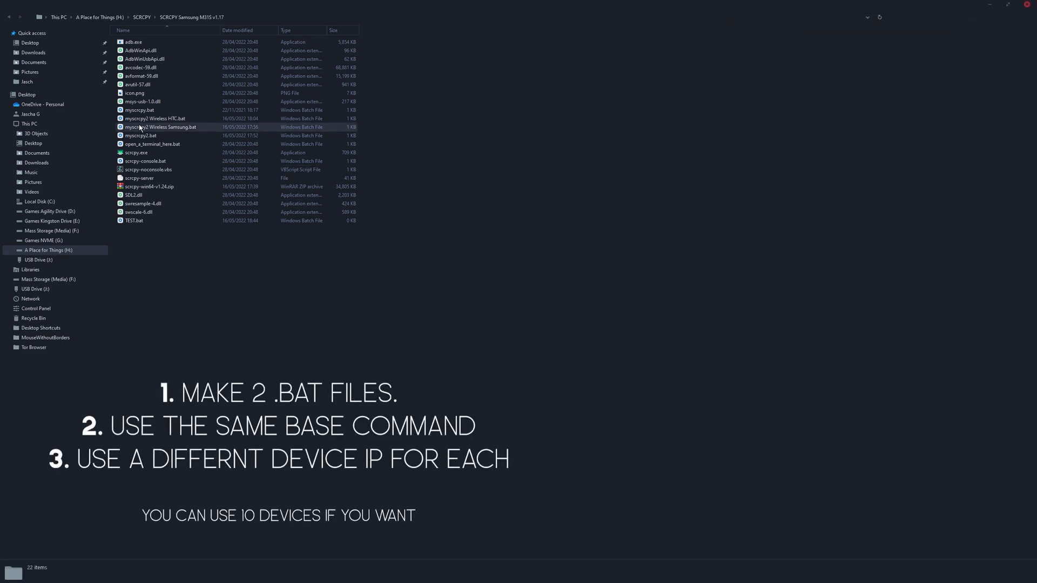
pyautogui.moveTo(139, 128)
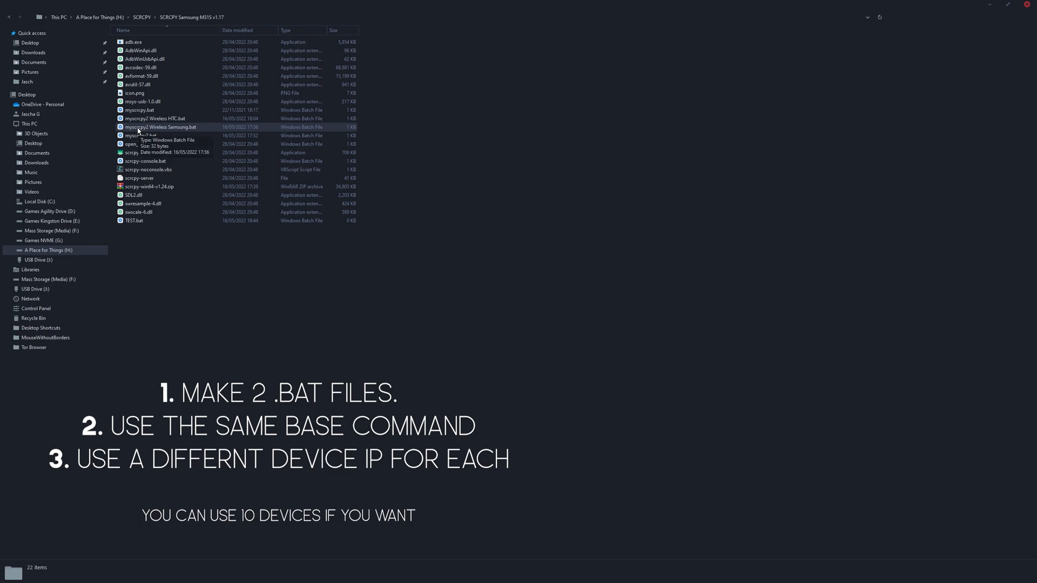
pyautogui.rightClick(161, 128)
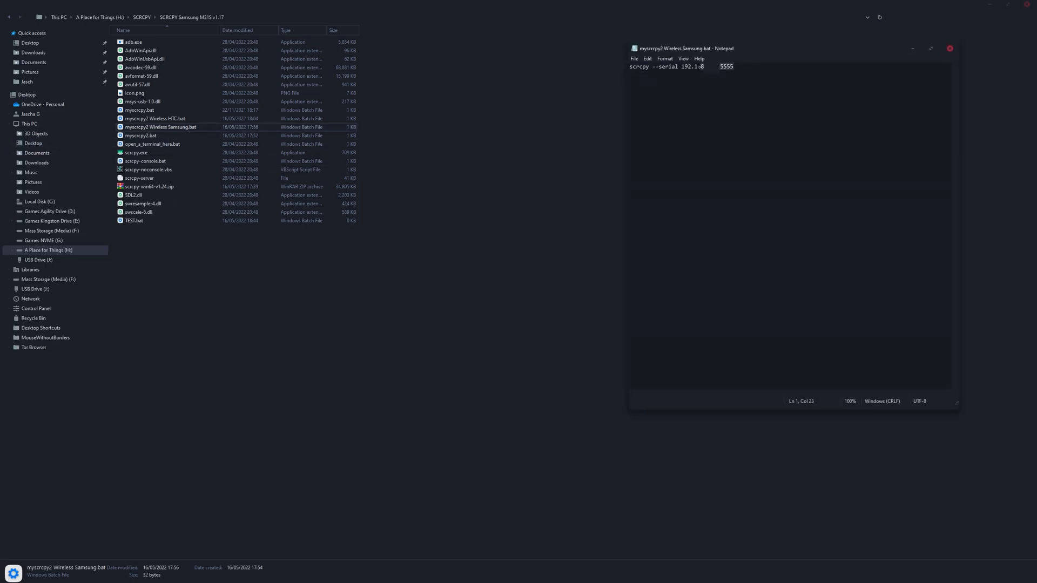
pyautogui.write('168')
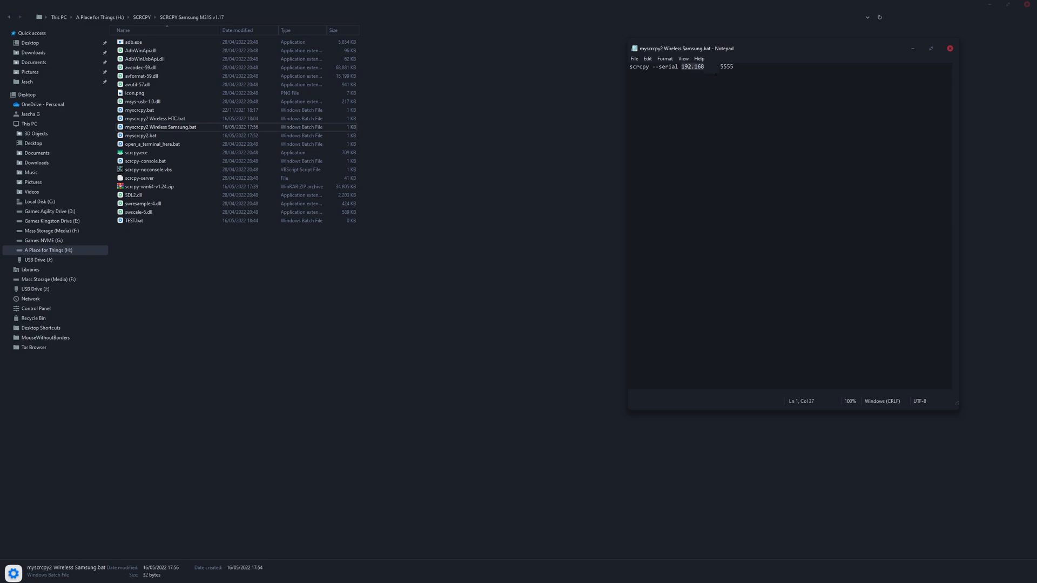
pyautogui.click(949, 48)
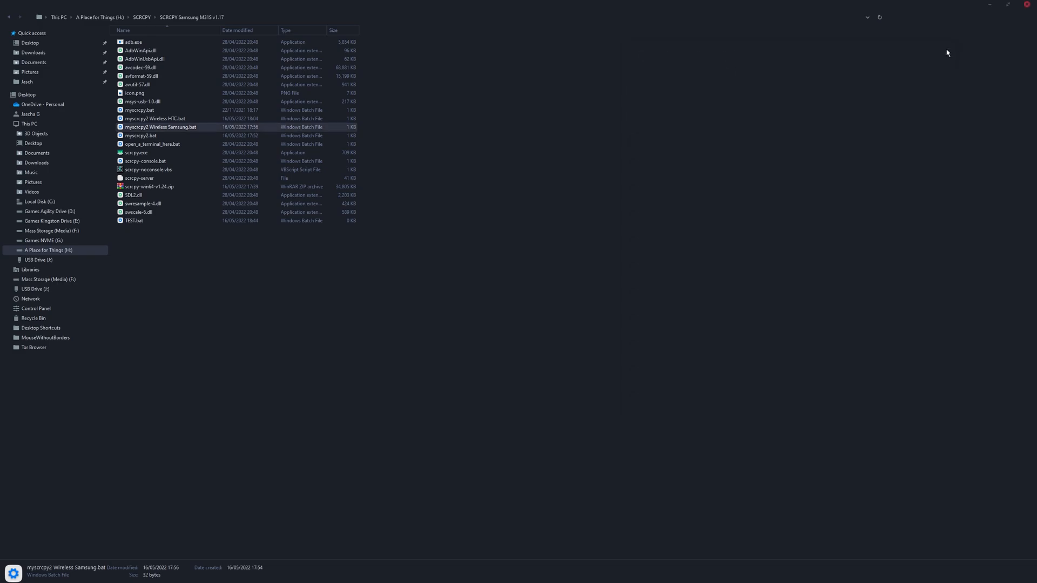
pyautogui.click(433, 134)
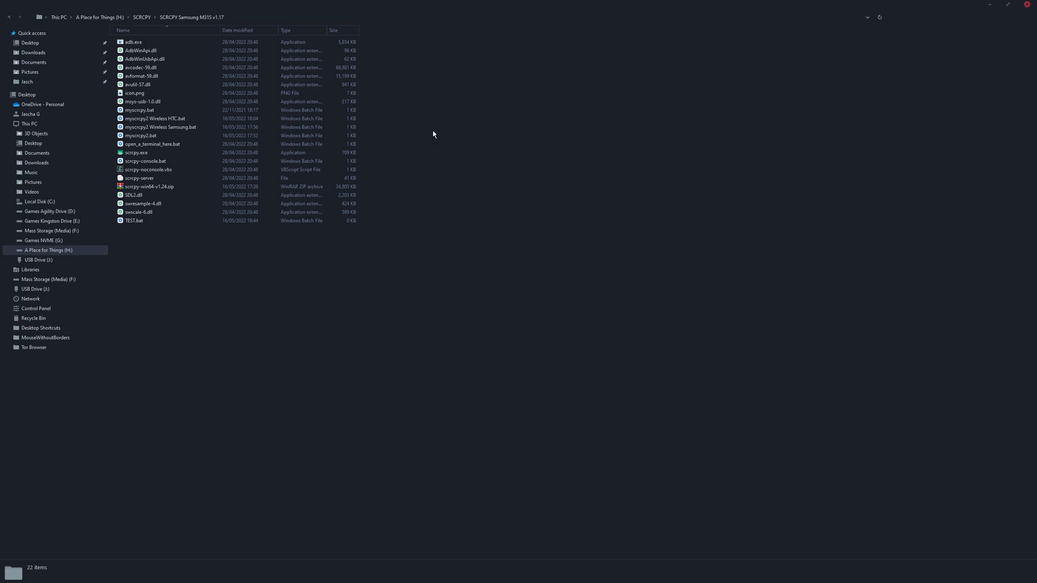
pyautogui.moveTo(1030, 5)
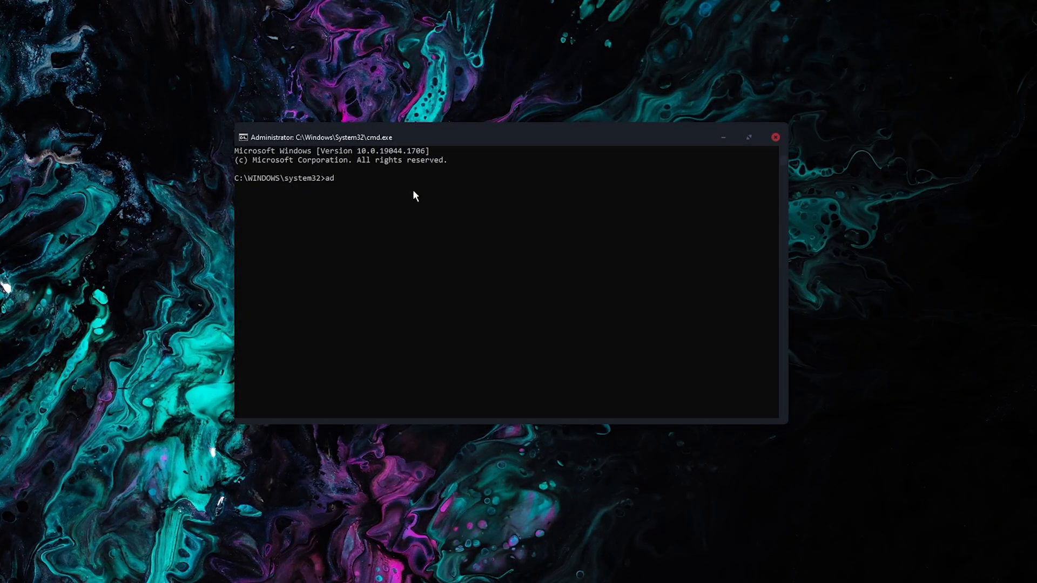
# Enter adb connect 192.168.x.x for the phone, reported already connected on port 5555
pyautogui.write('b co')
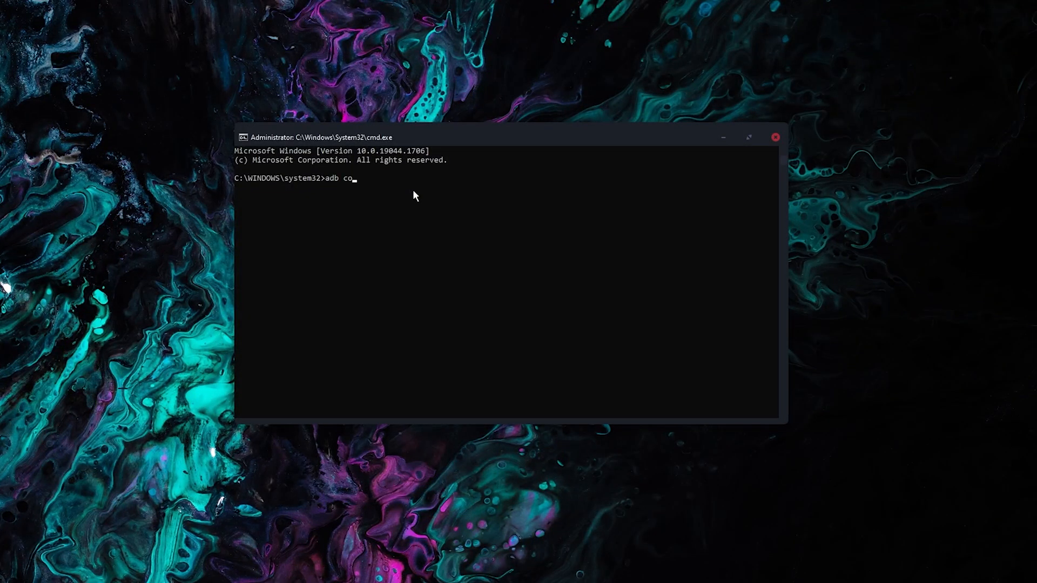
pyautogui.write('nnect 192.168.')
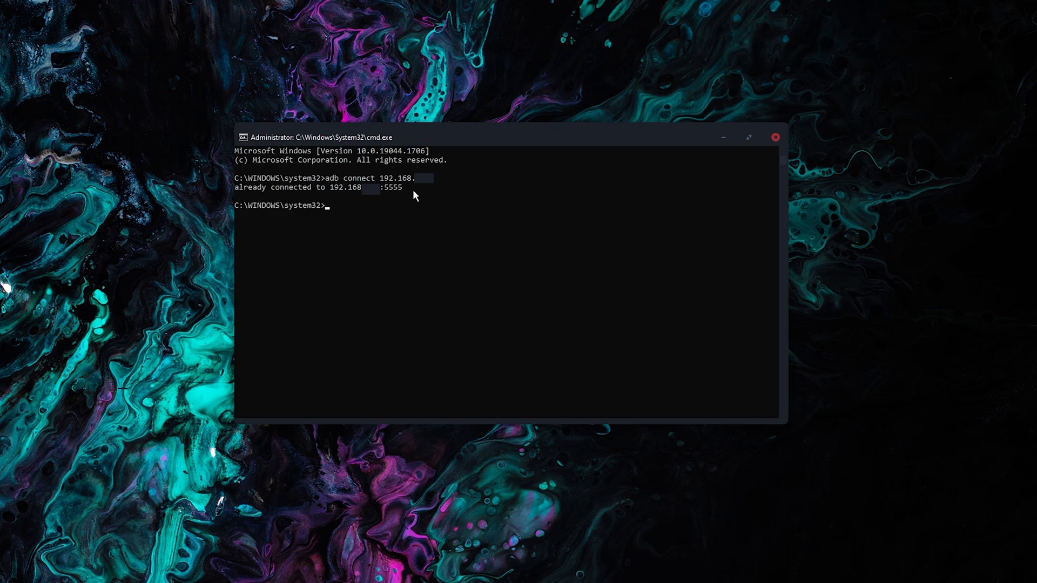
pyautogui.moveTo(340, 192)
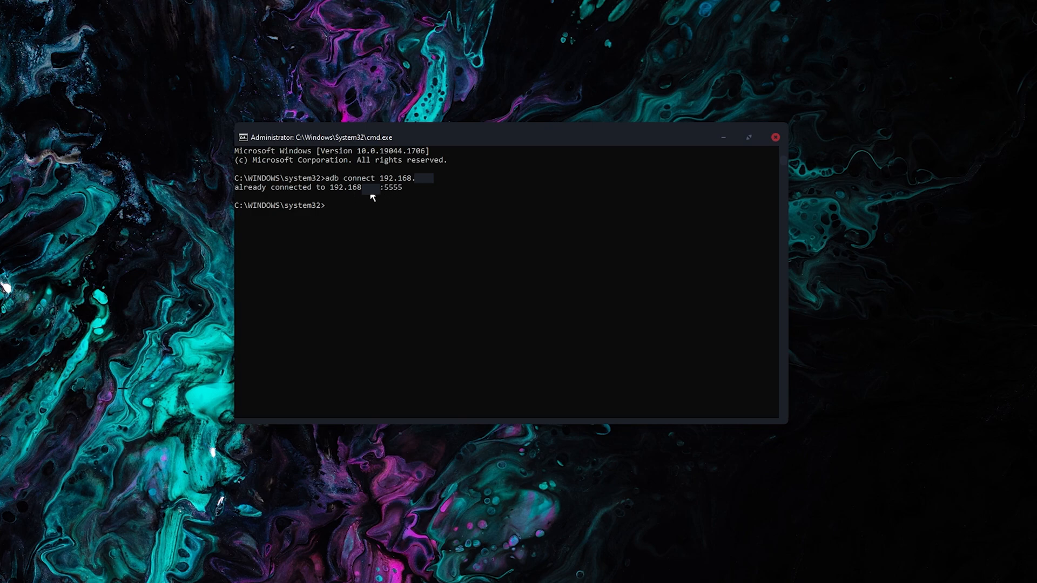
pyautogui.moveTo(499, 225)
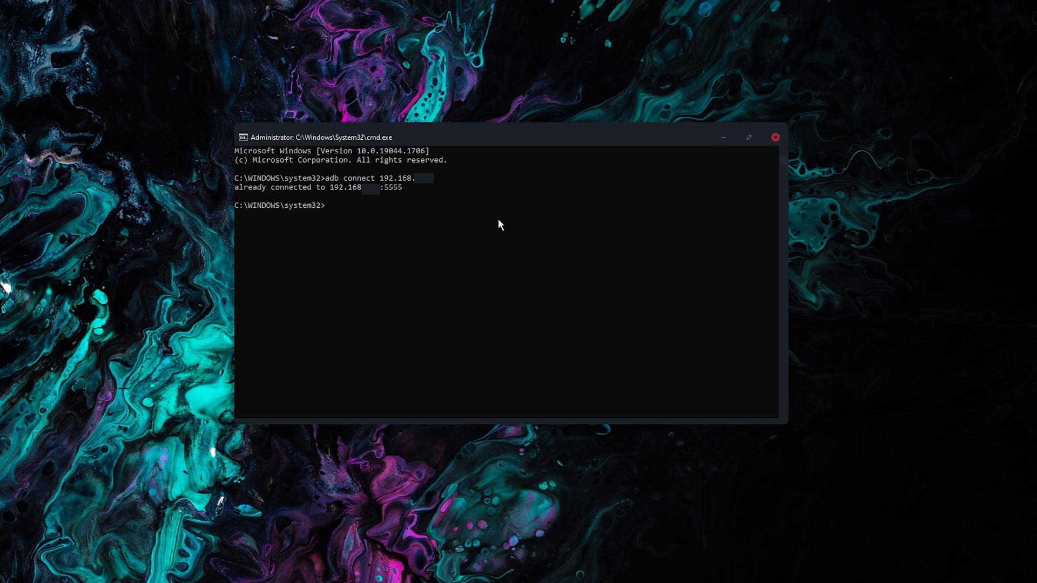
pyautogui.moveTo(776, 137)
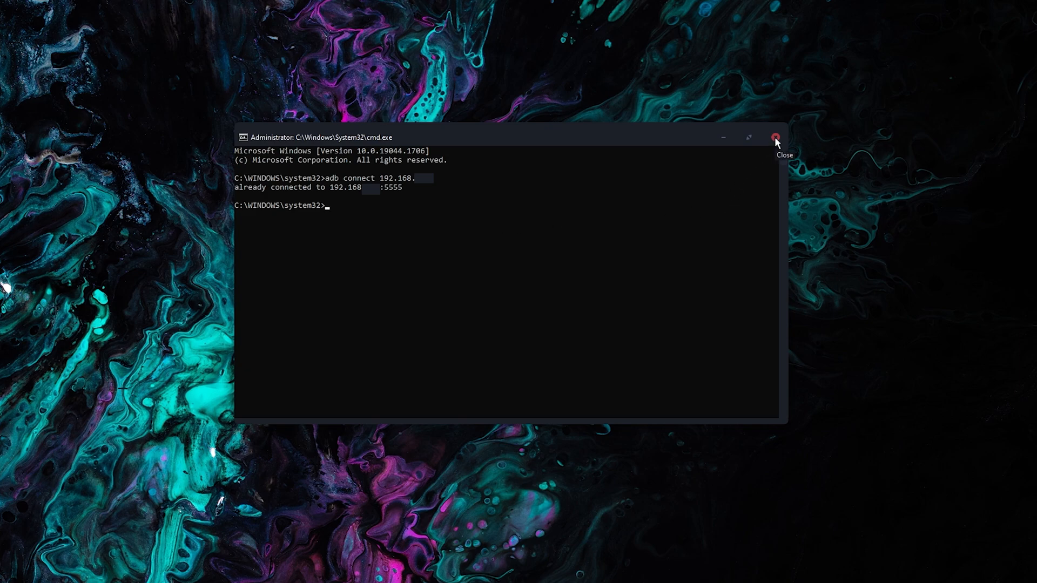